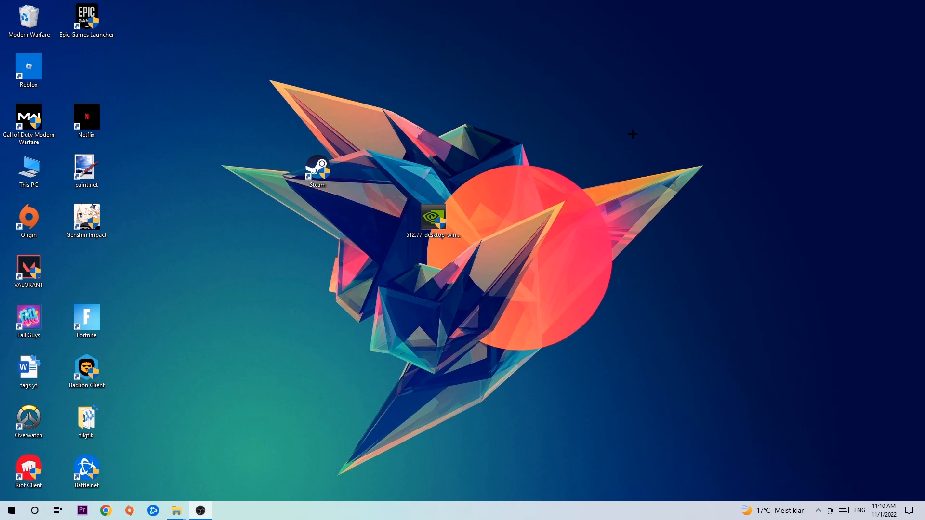
Step: Launch Task Manager from the taskbar's right-click menu
{"action": "right_click", "coordinate": [401, 510]}
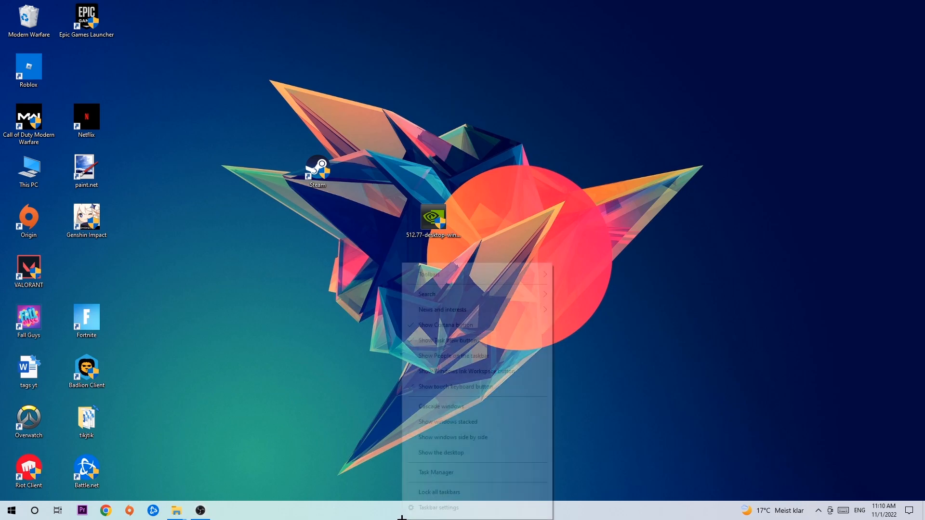
{"action": "left_click", "coordinate": [435, 472]}
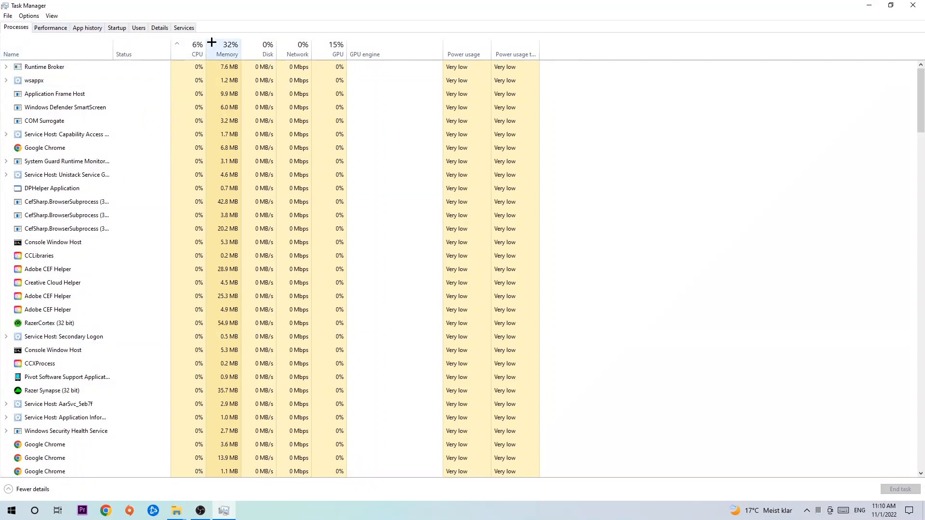
Step: Sort the Processes list by the GPU column, putting OBS Studio (about 32%) on top
{"action": "left_click", "coordinate": [197, 44]}
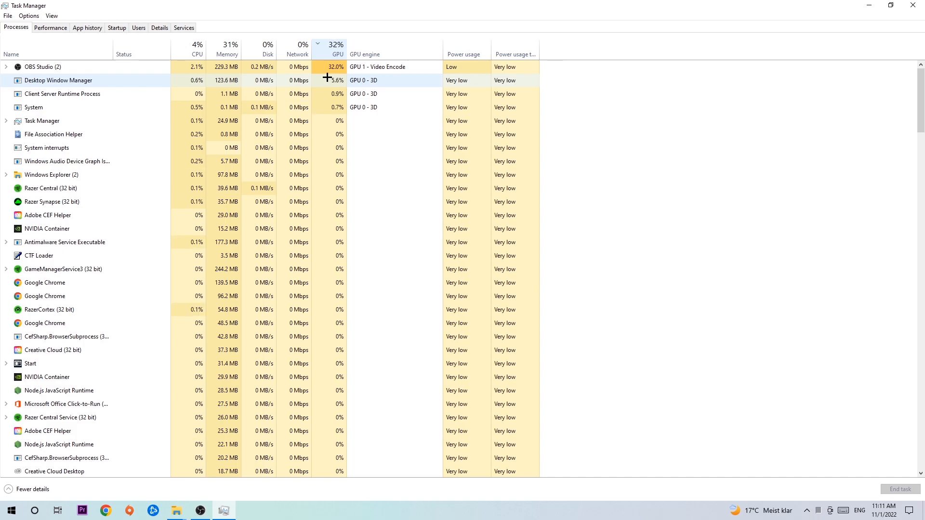
Step: Open Windows Settings from the Start menu to reach the Xbox Game Bar page
{"action": "right_click", "coordinate": [43, 67]}
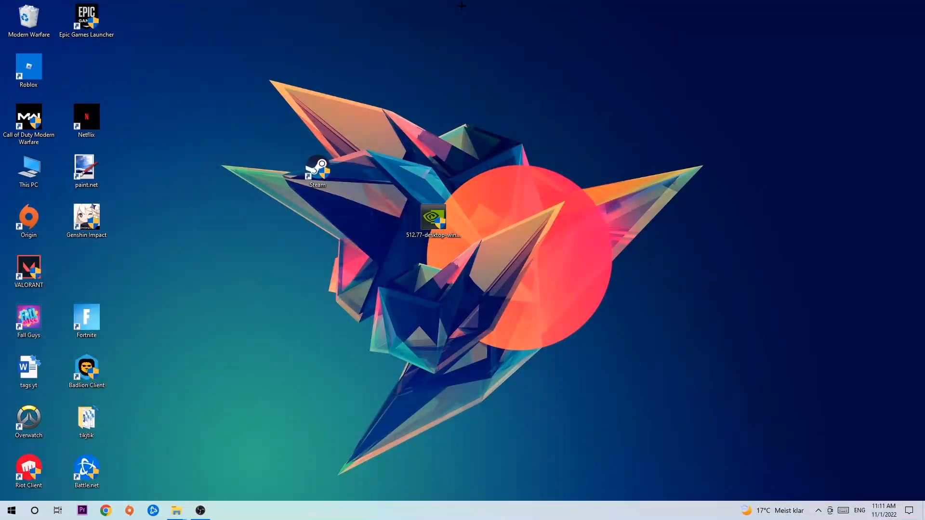
{"action": "mouse_move", "coordinate": [381, 160]}
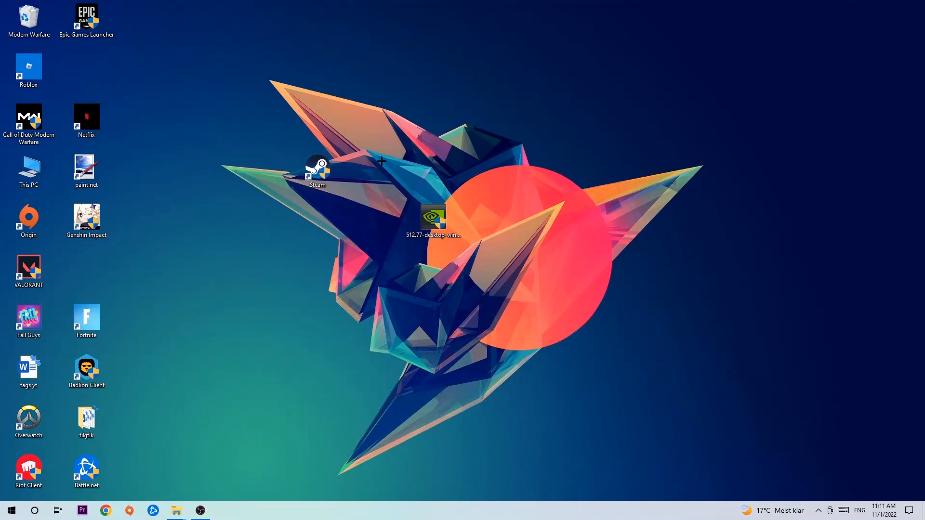
{"action": "left_click", "coordinate": [10, 510]}
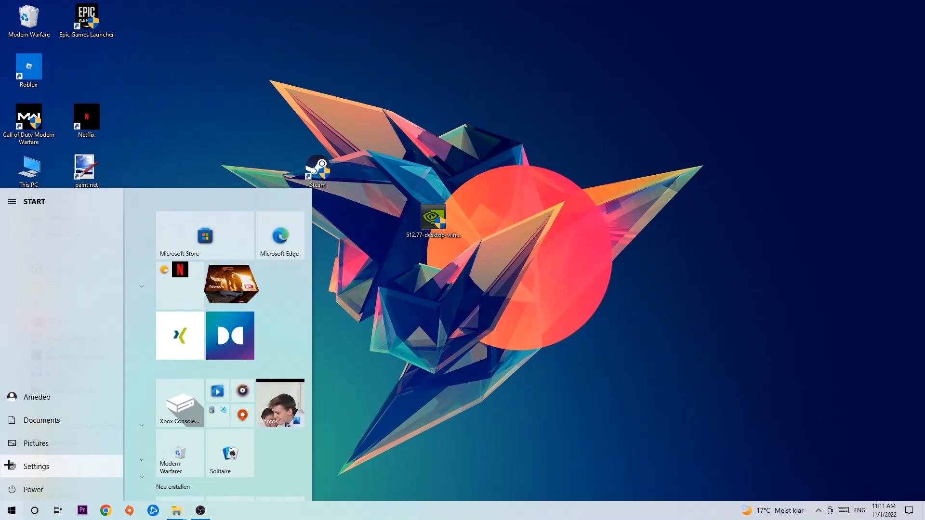
{"action": "left_click", "coordinate": [36, 466]}
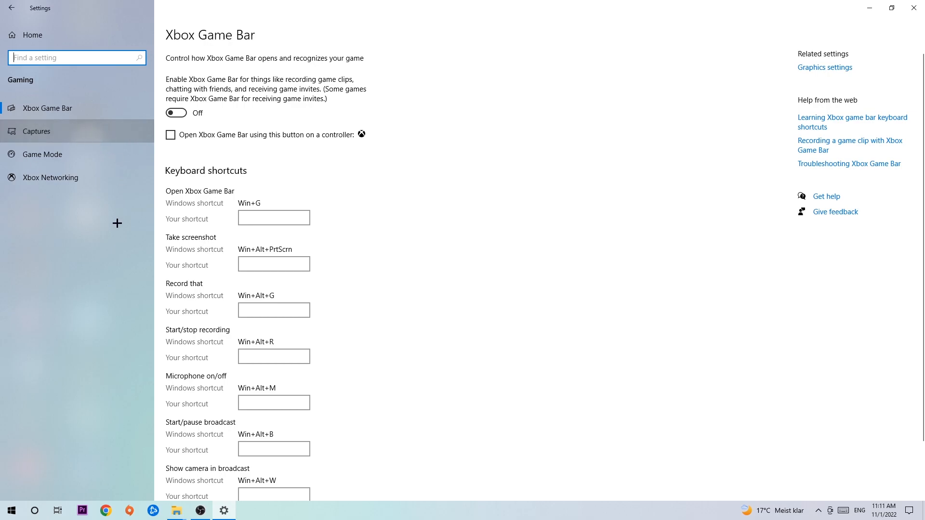
Step: Go to Gaming > Captures, where background recording and recorded audio are off
{"action": "left_click", "coordinate": [36, 131]}
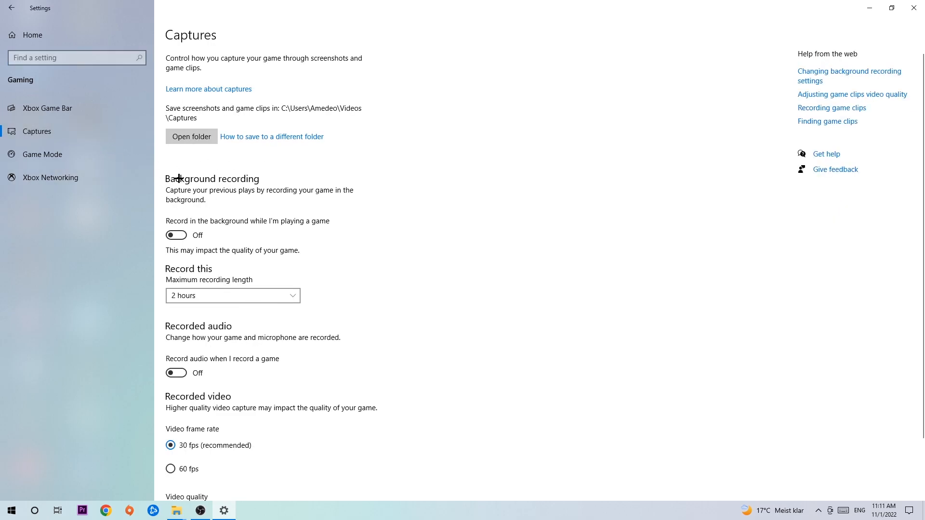
{"action": "mouse_move", "coordinate": [174, 234]}
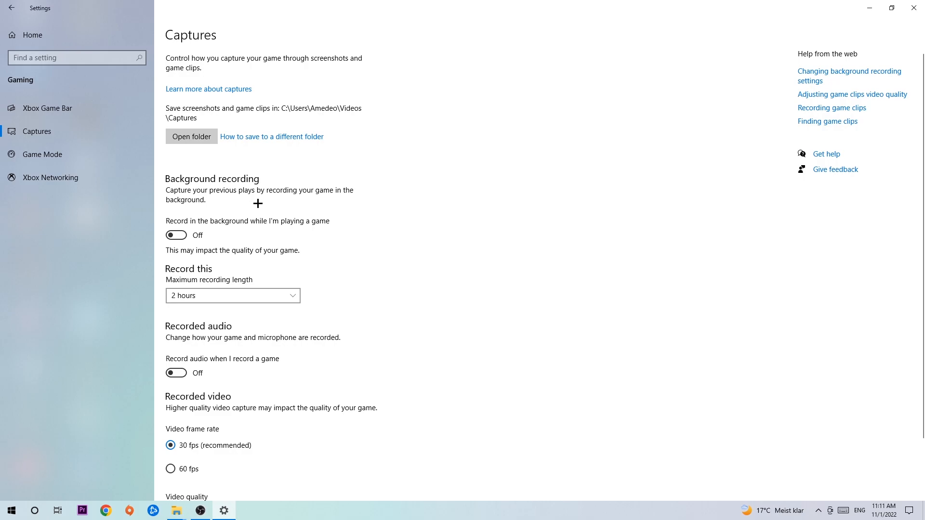
Step: Open the Game Mode page and confirm Game Mode is switched on
{"action": "left_click", "coordinate": [43, 154]}
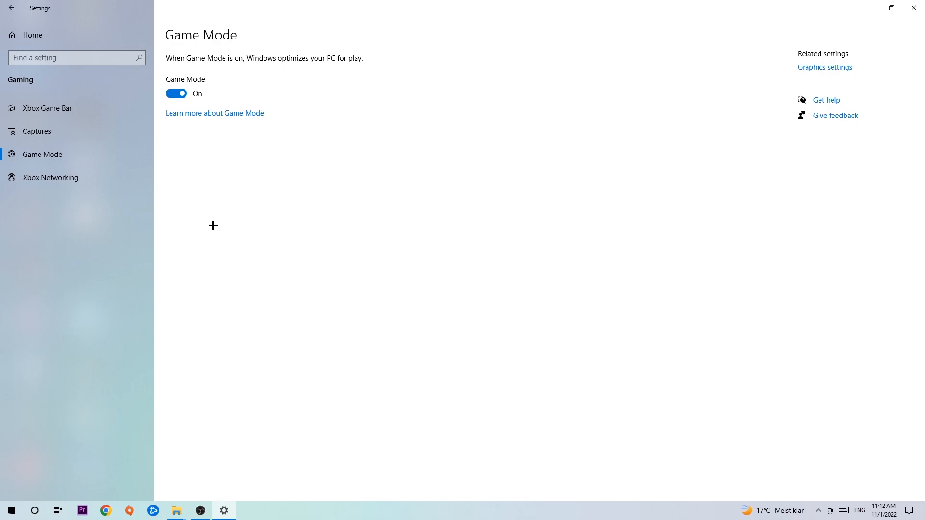
{"action": "mouse_move", "coordinate": [202, 162]}
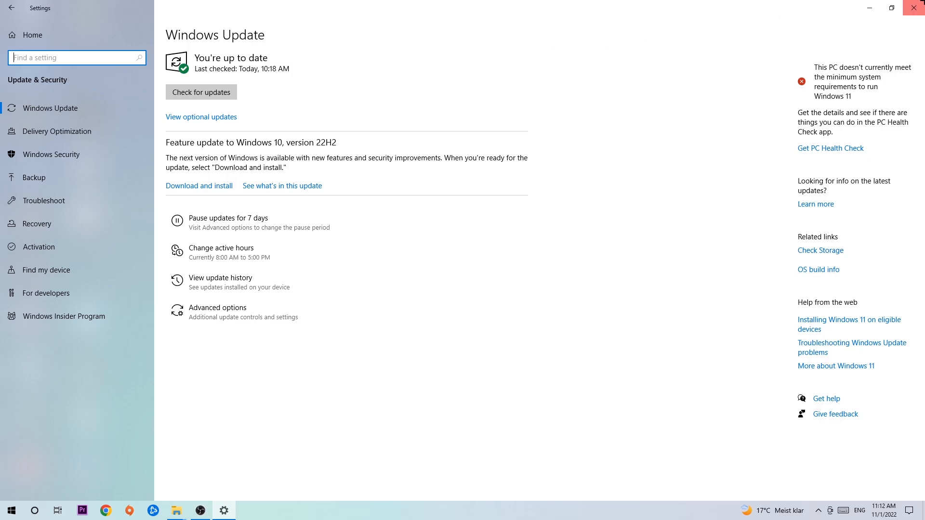
Step: Close the Settings window, returning to the desktop
{"action": "left_click", "coordinate": [915, 8]}
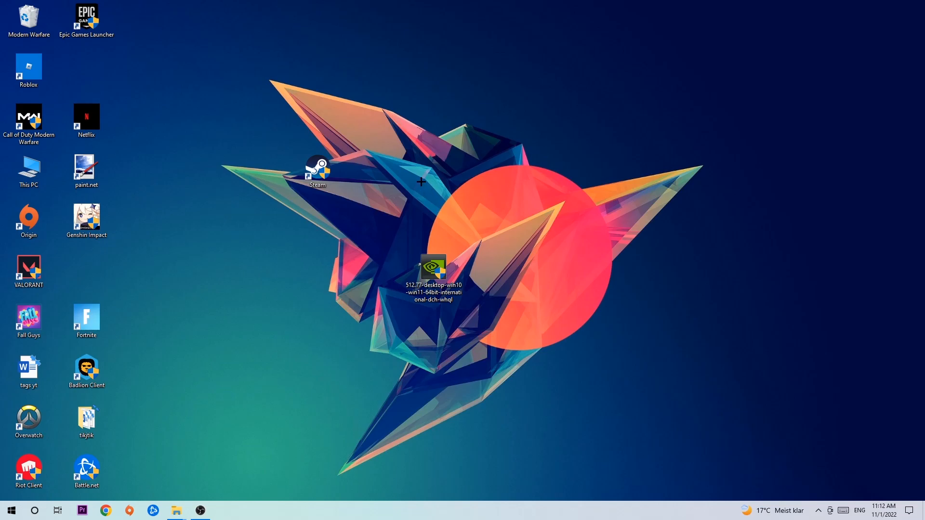
{"action": "mouse_move", "coordinate": [365, 173]}
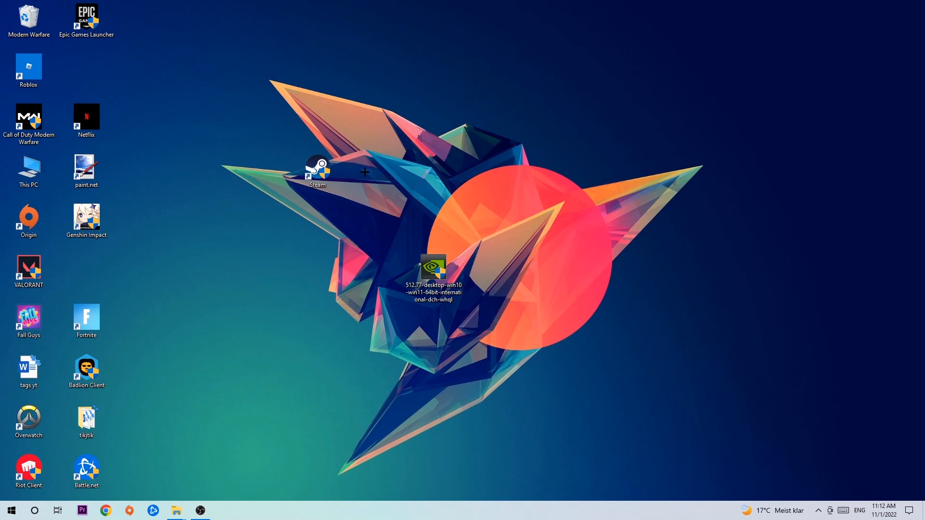